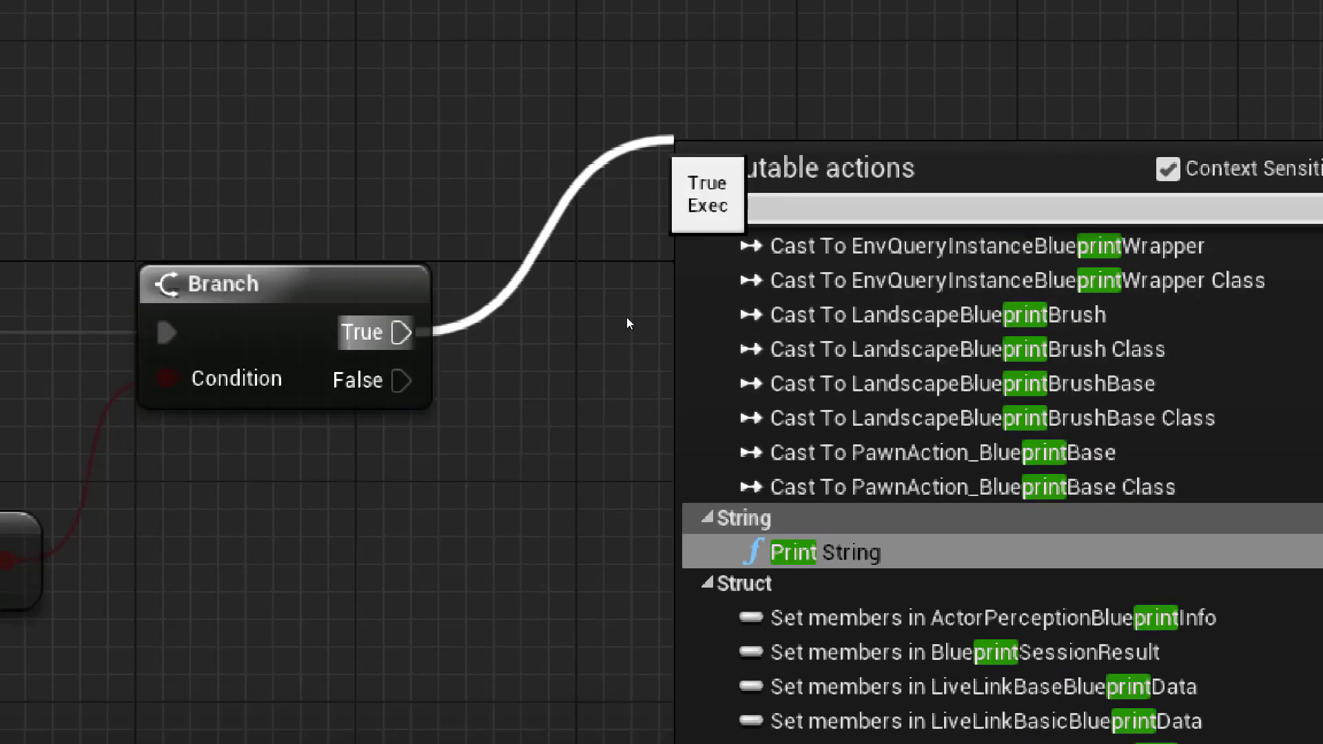
# - Add a Print String node to the Branch node's True output
pyautogui.click(794, 552)
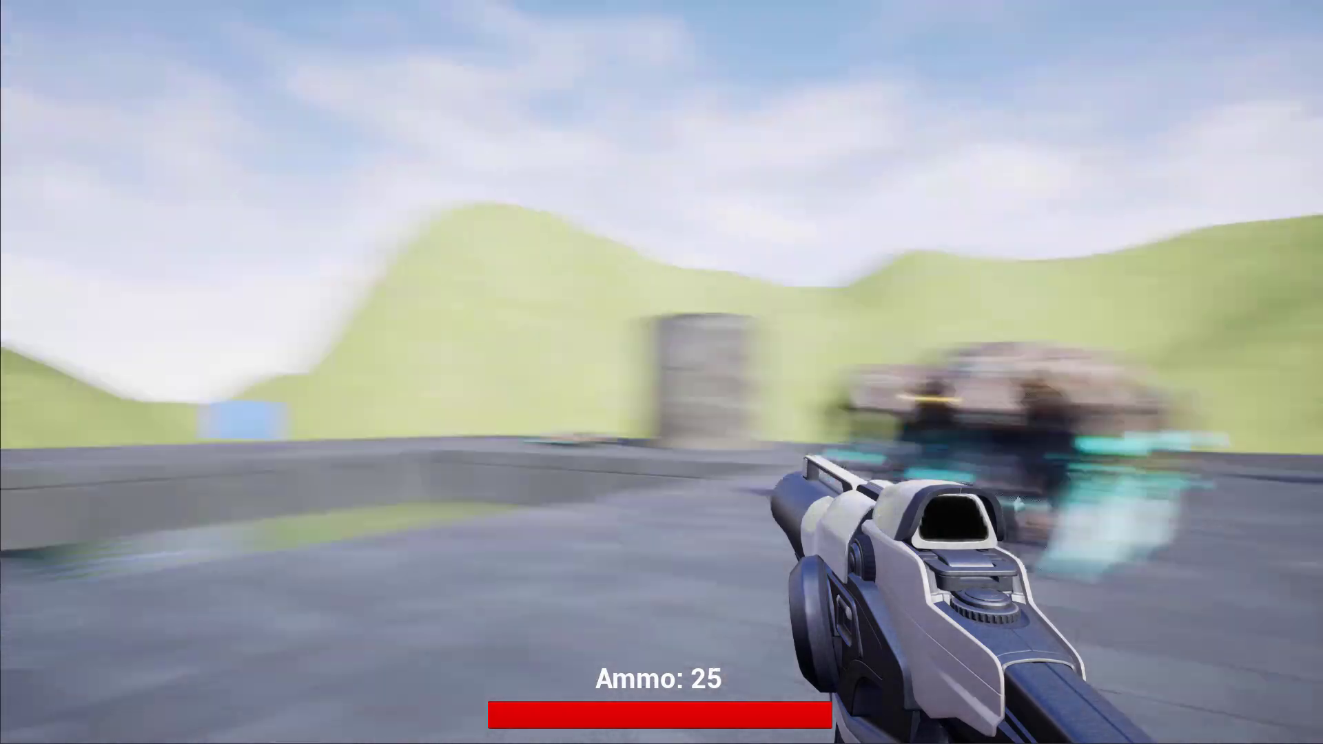
pyautogui.moveTo(662, 372)
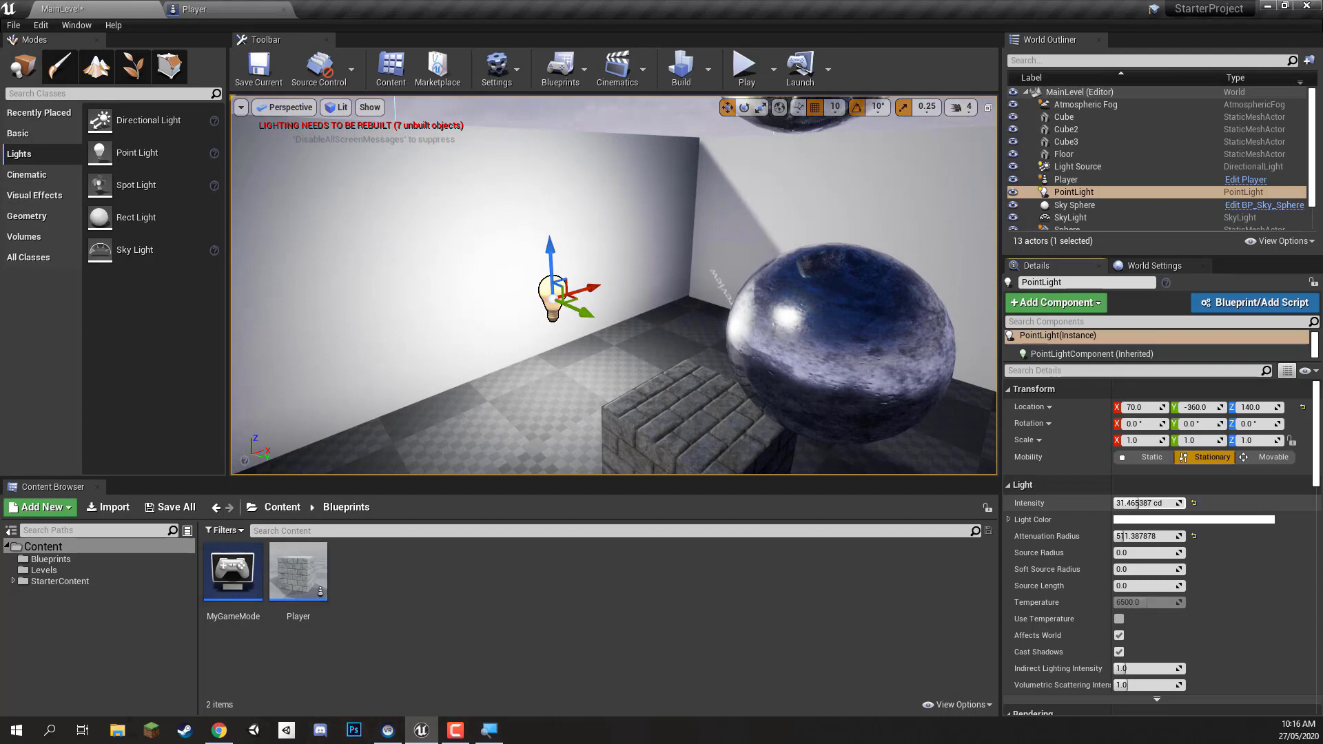
# - Pick a new light colour for the PointLight in the Color Picker
pyautogui.click(1197, 519)
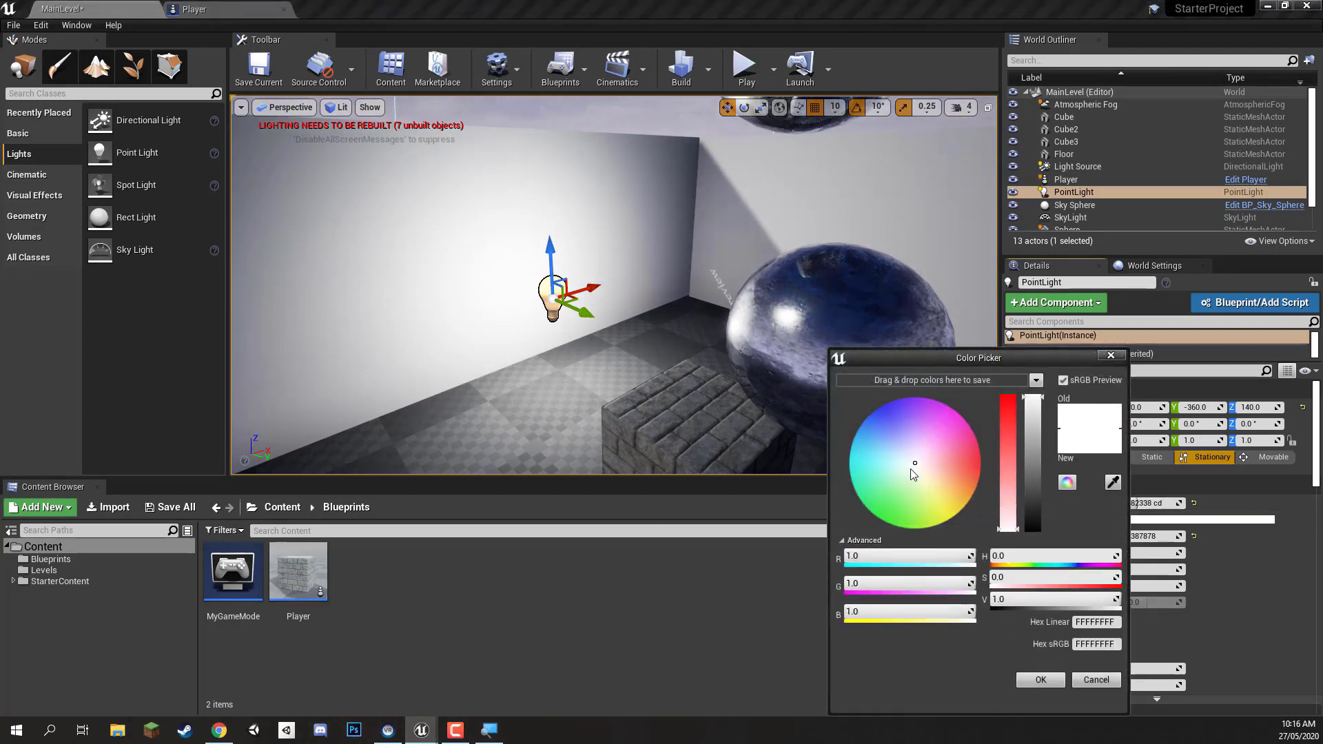
pyautogui.click(744, 68)
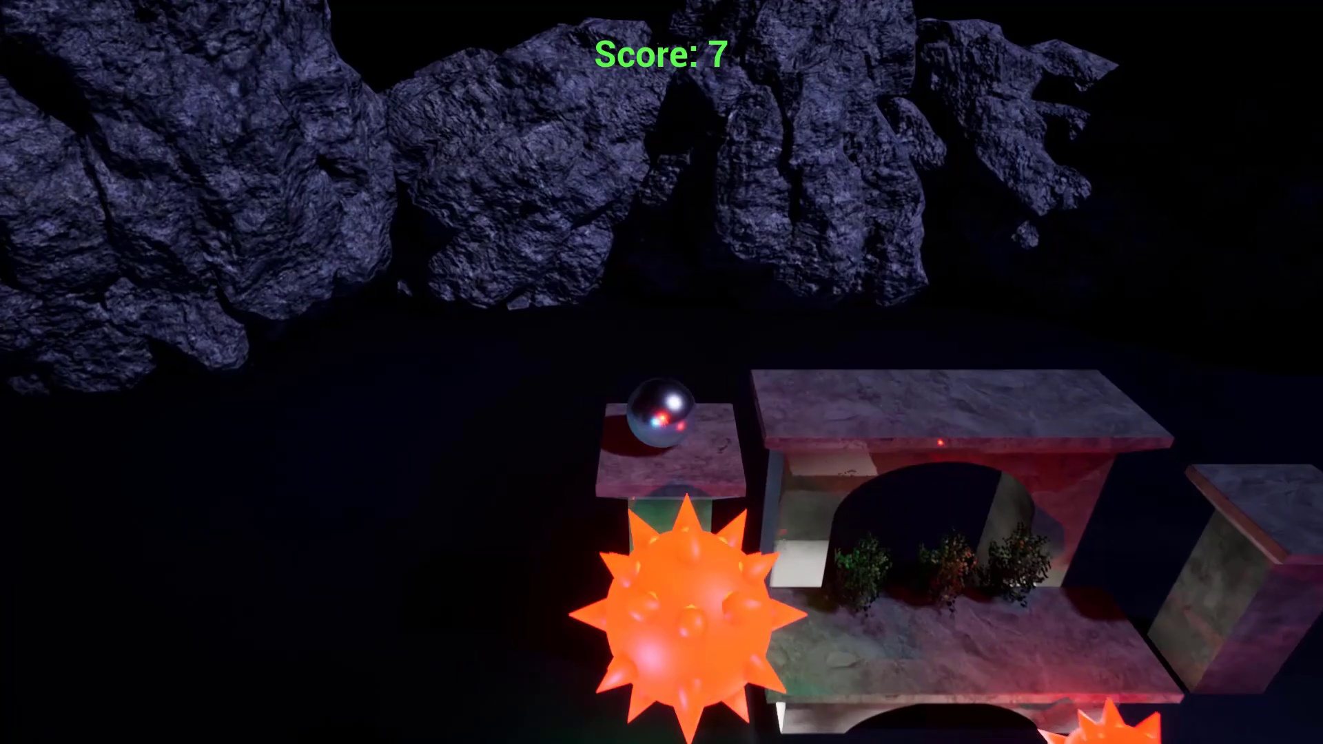